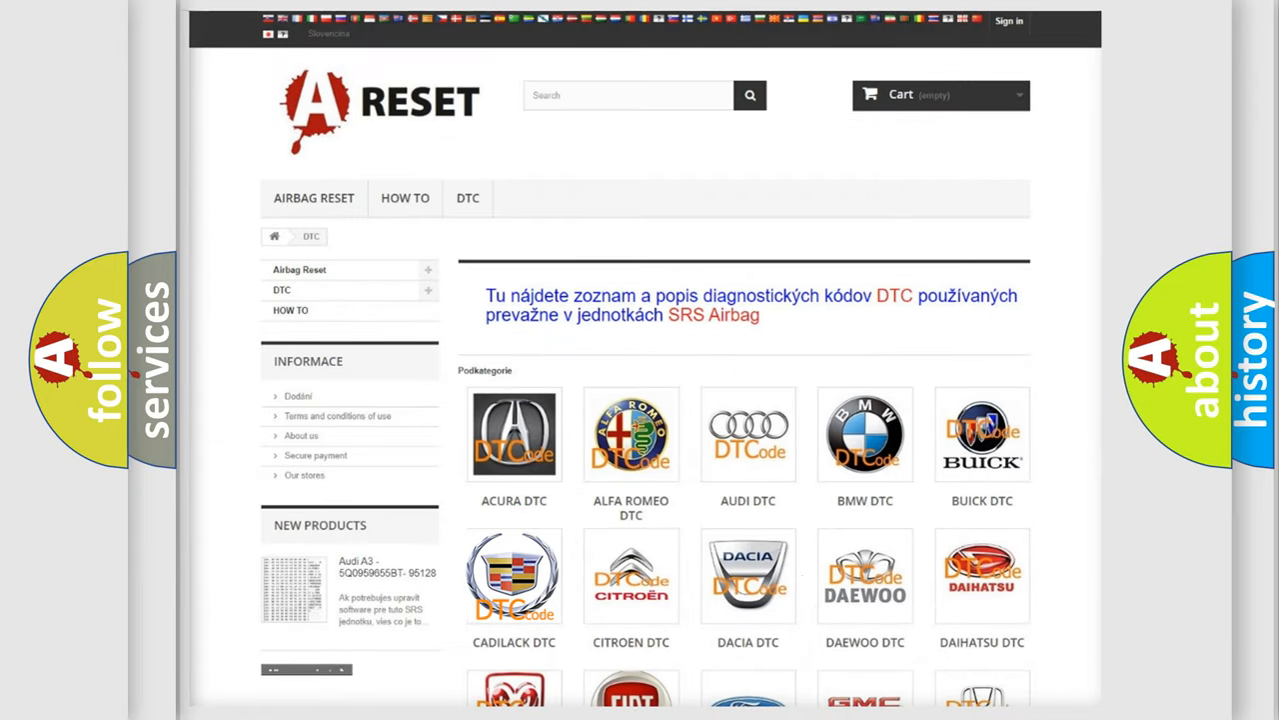
- Open the Cadillac entry from the DTC brand grid and scroll through its airbag trouble codes
click(514, 575)
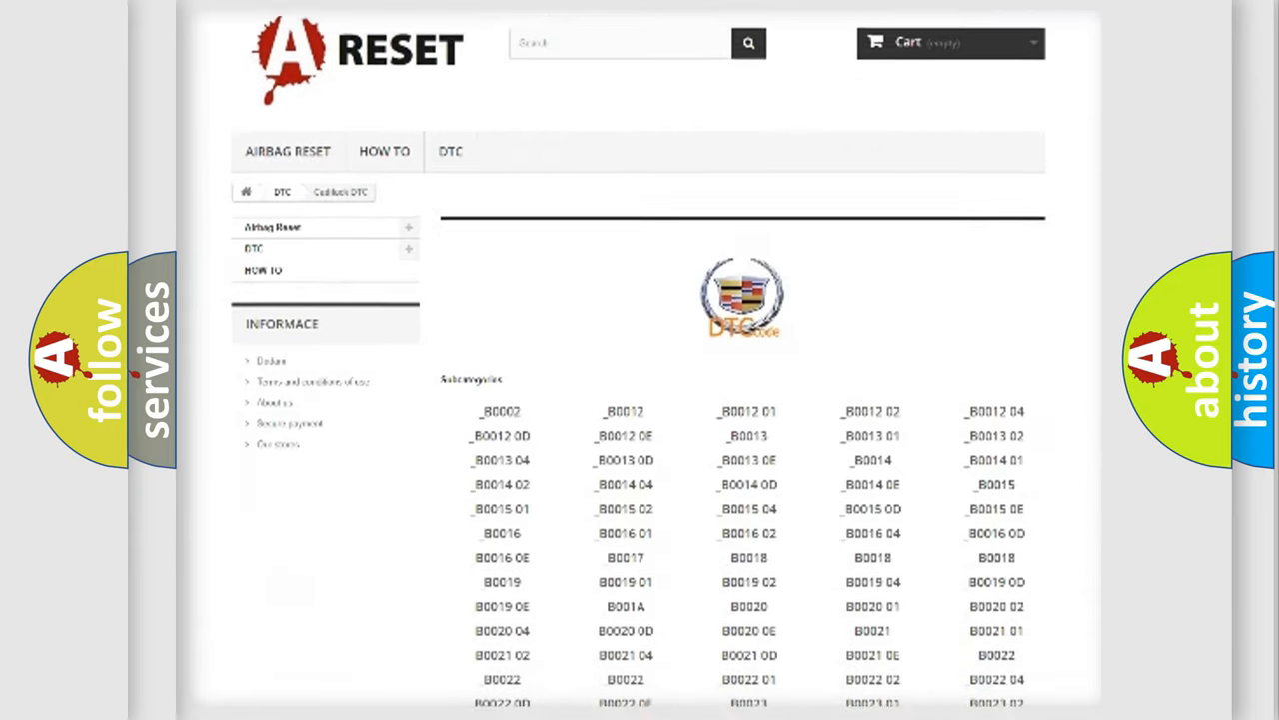
scroll(down, 3)
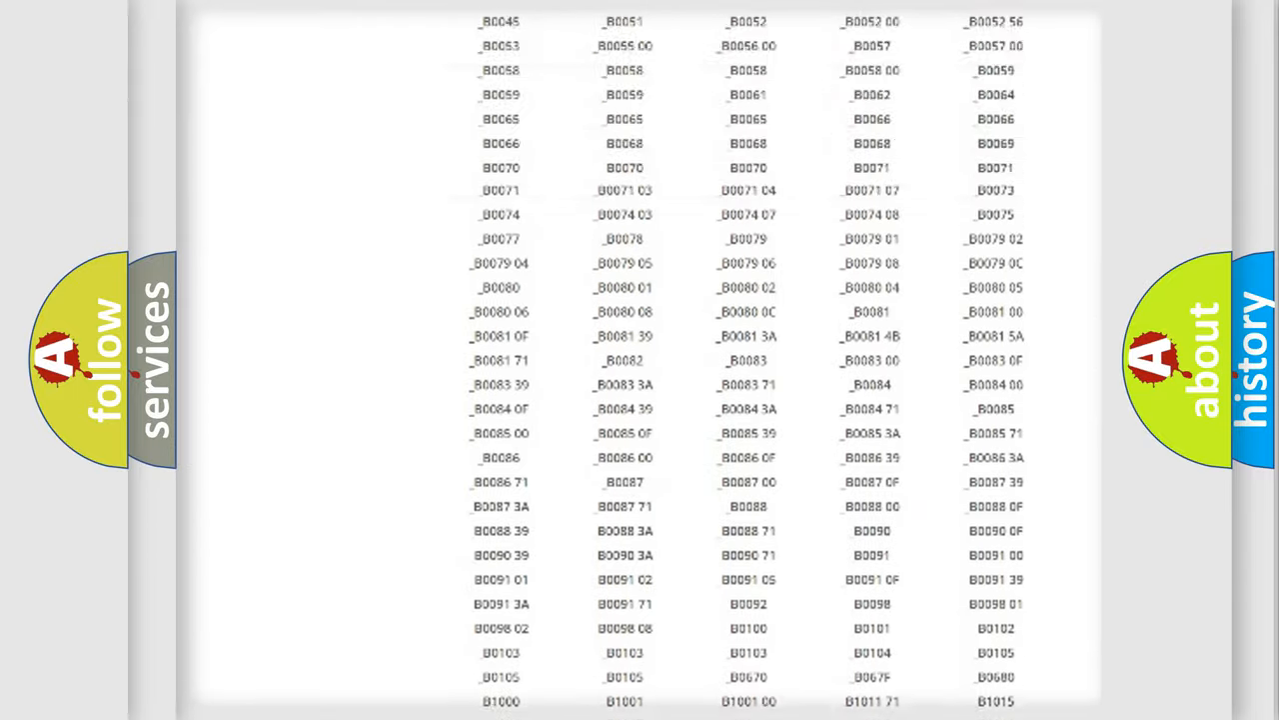